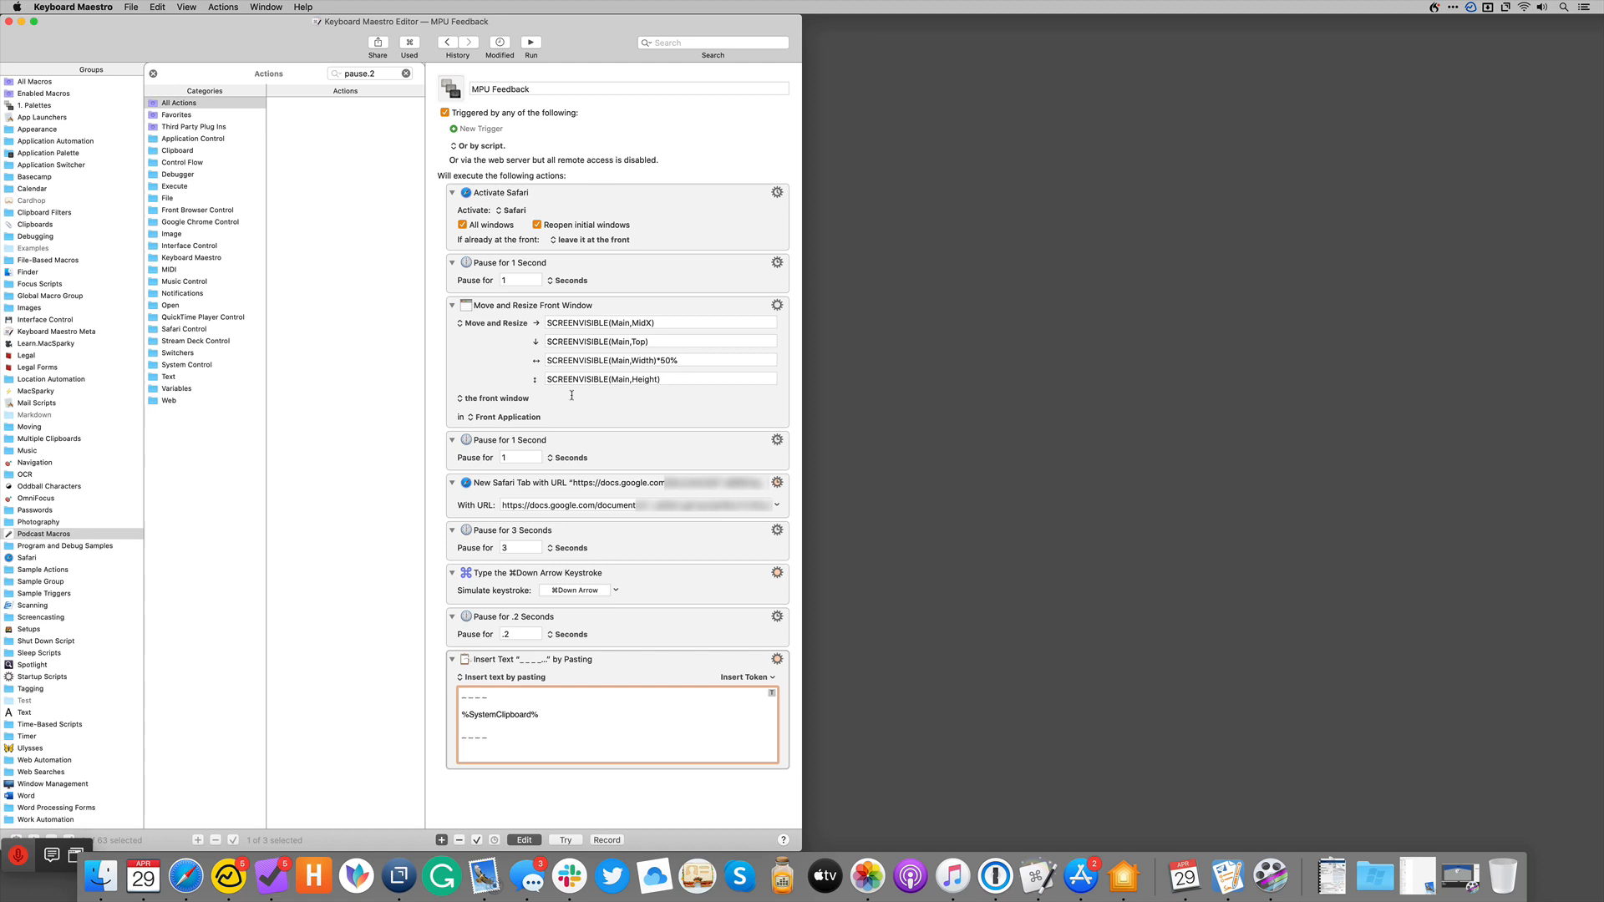
pyautogui.moveTo(629, 453)
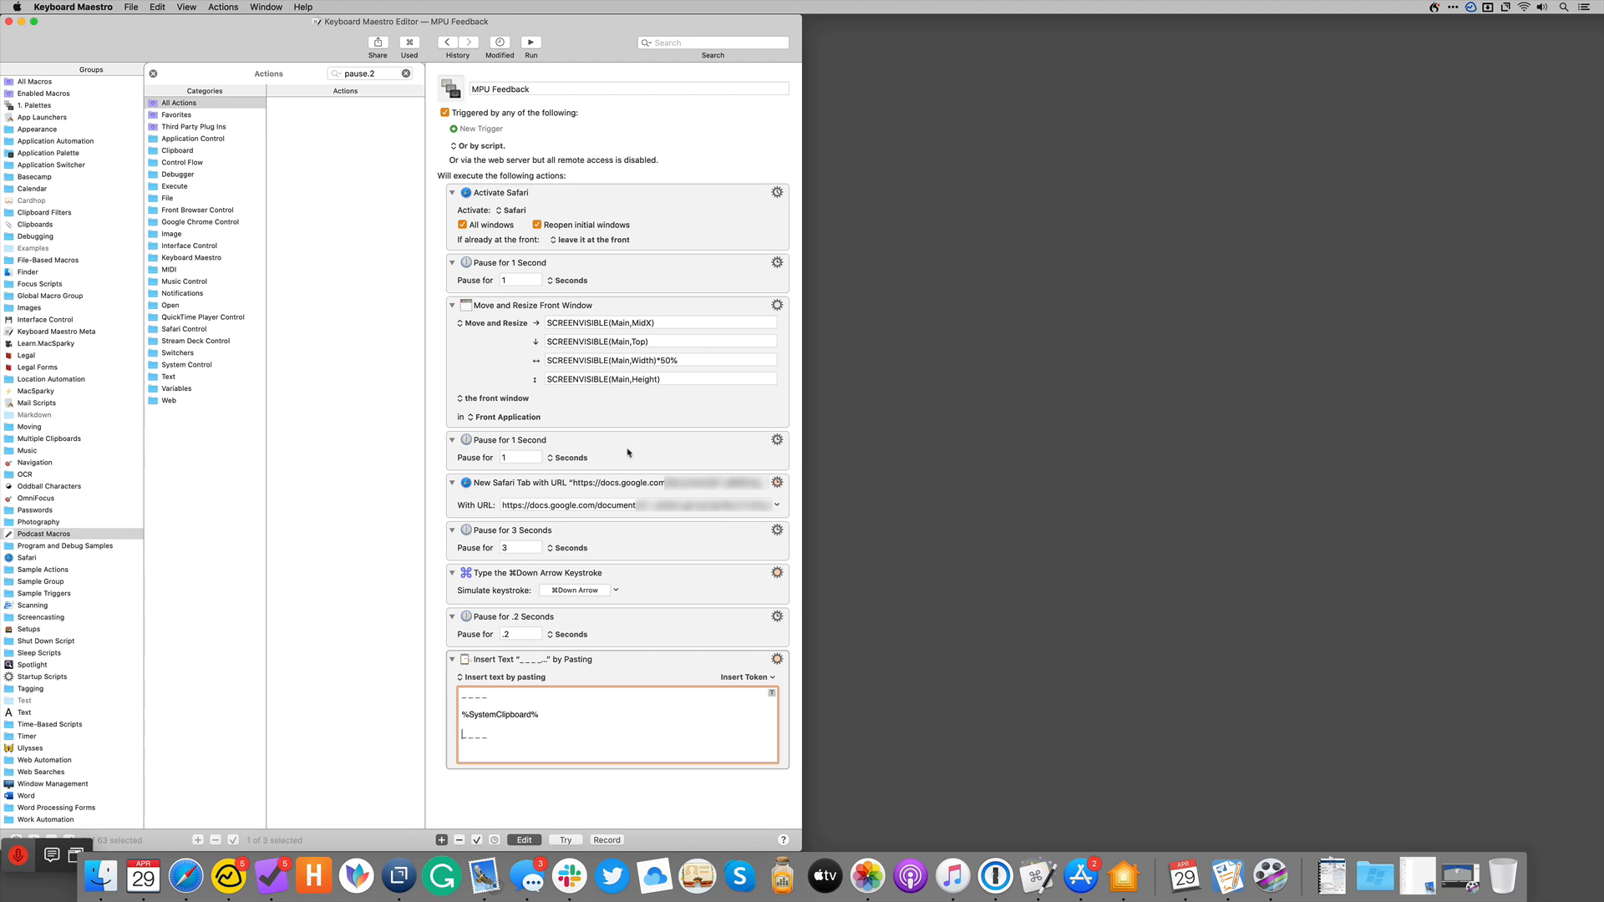
pyautogui.moveTo(630, 468)
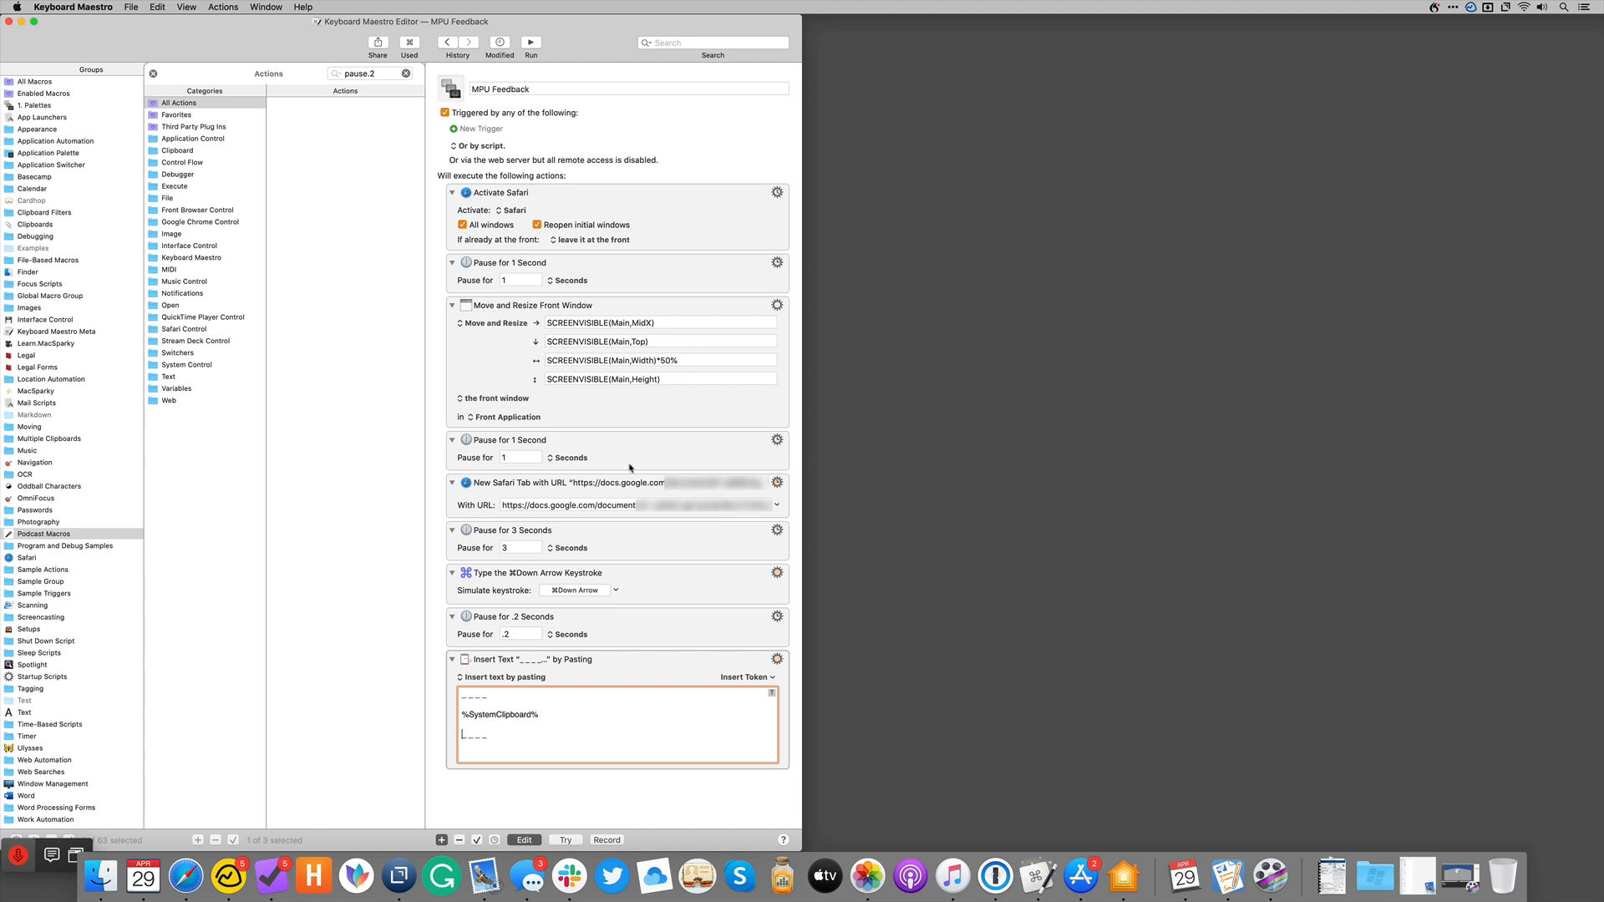
pyautogui.moveTo(586, 492)
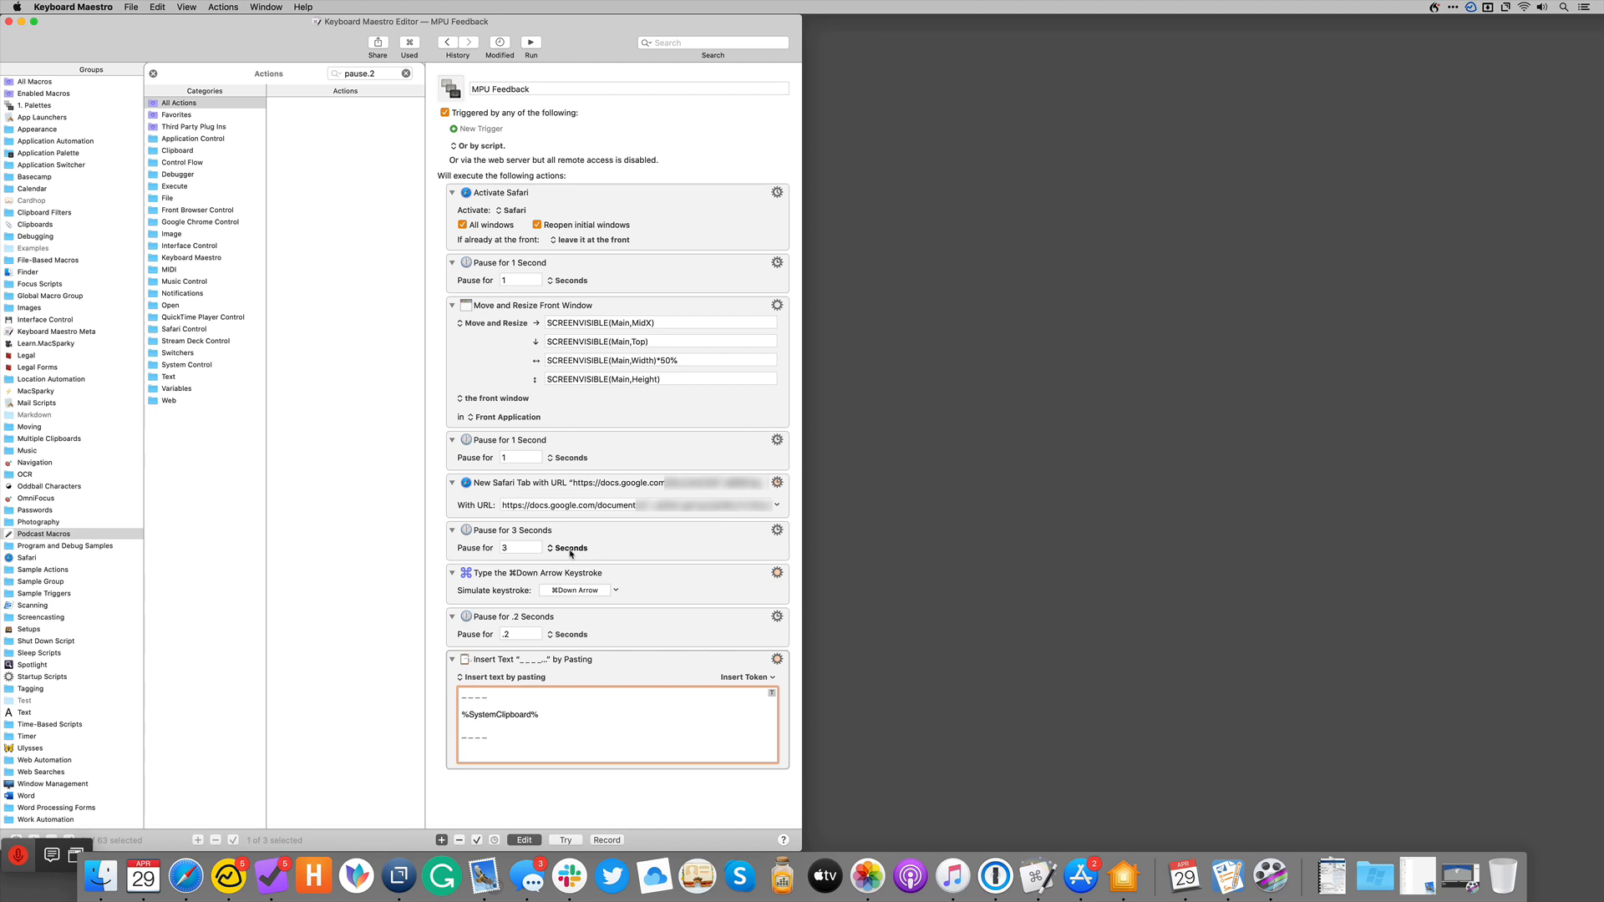
# Step: Run 'MPU Feedback' to paste the clipboard between dashed dividers at the MPU Running Feedback doc's end
pyautogui.click(462, 735)
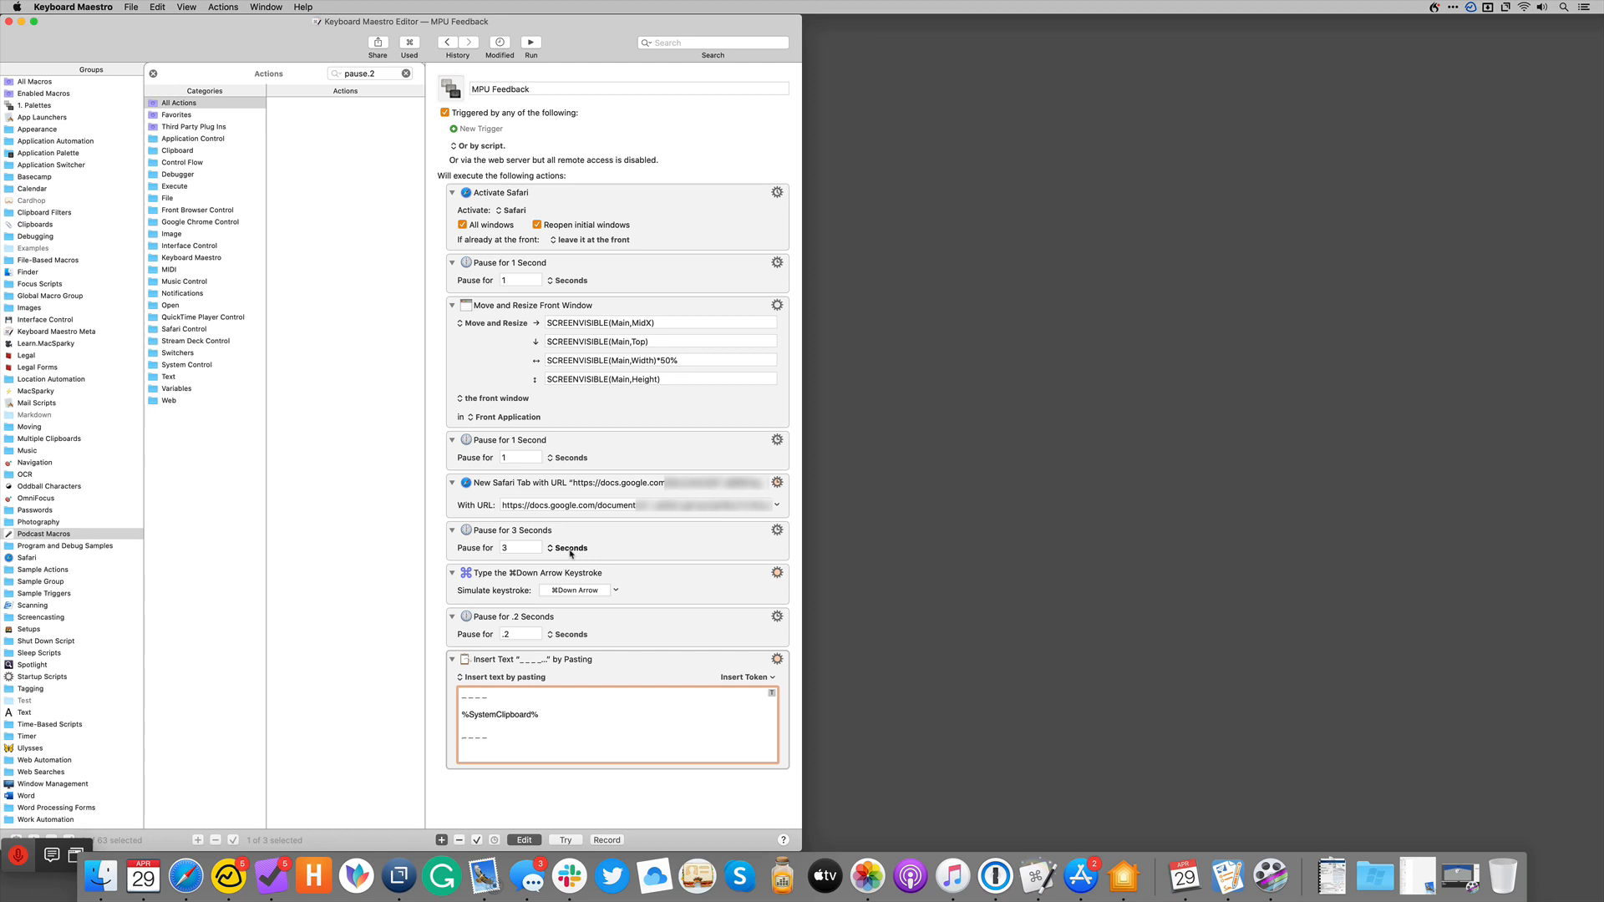
pyautogui.click(462, 735)
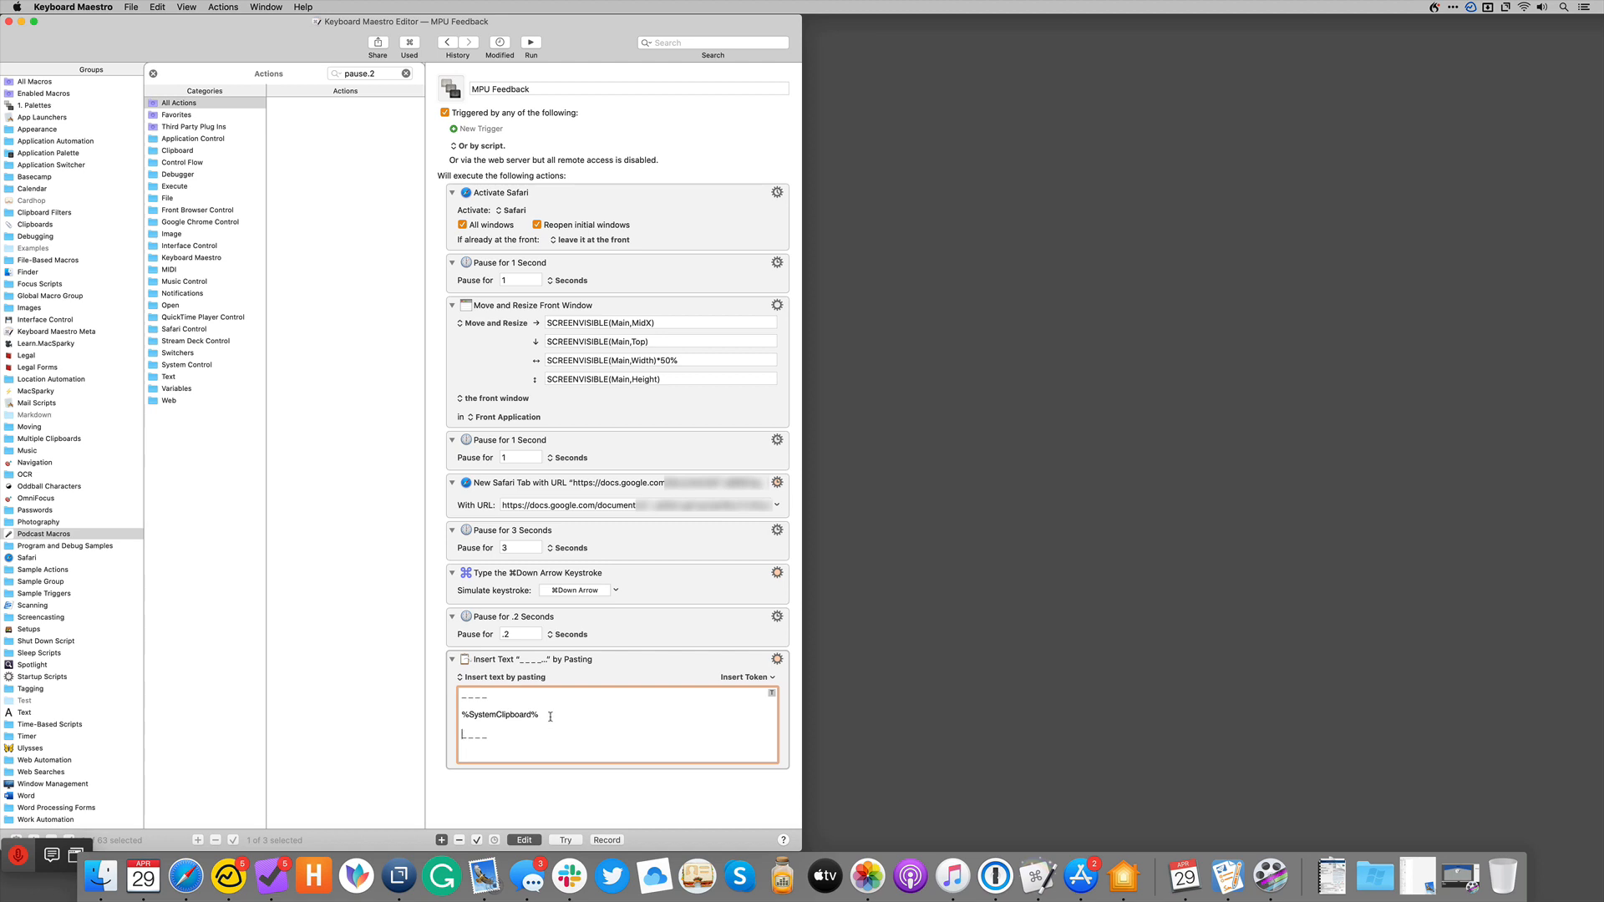
pyautogui.moveTo(564, 709)
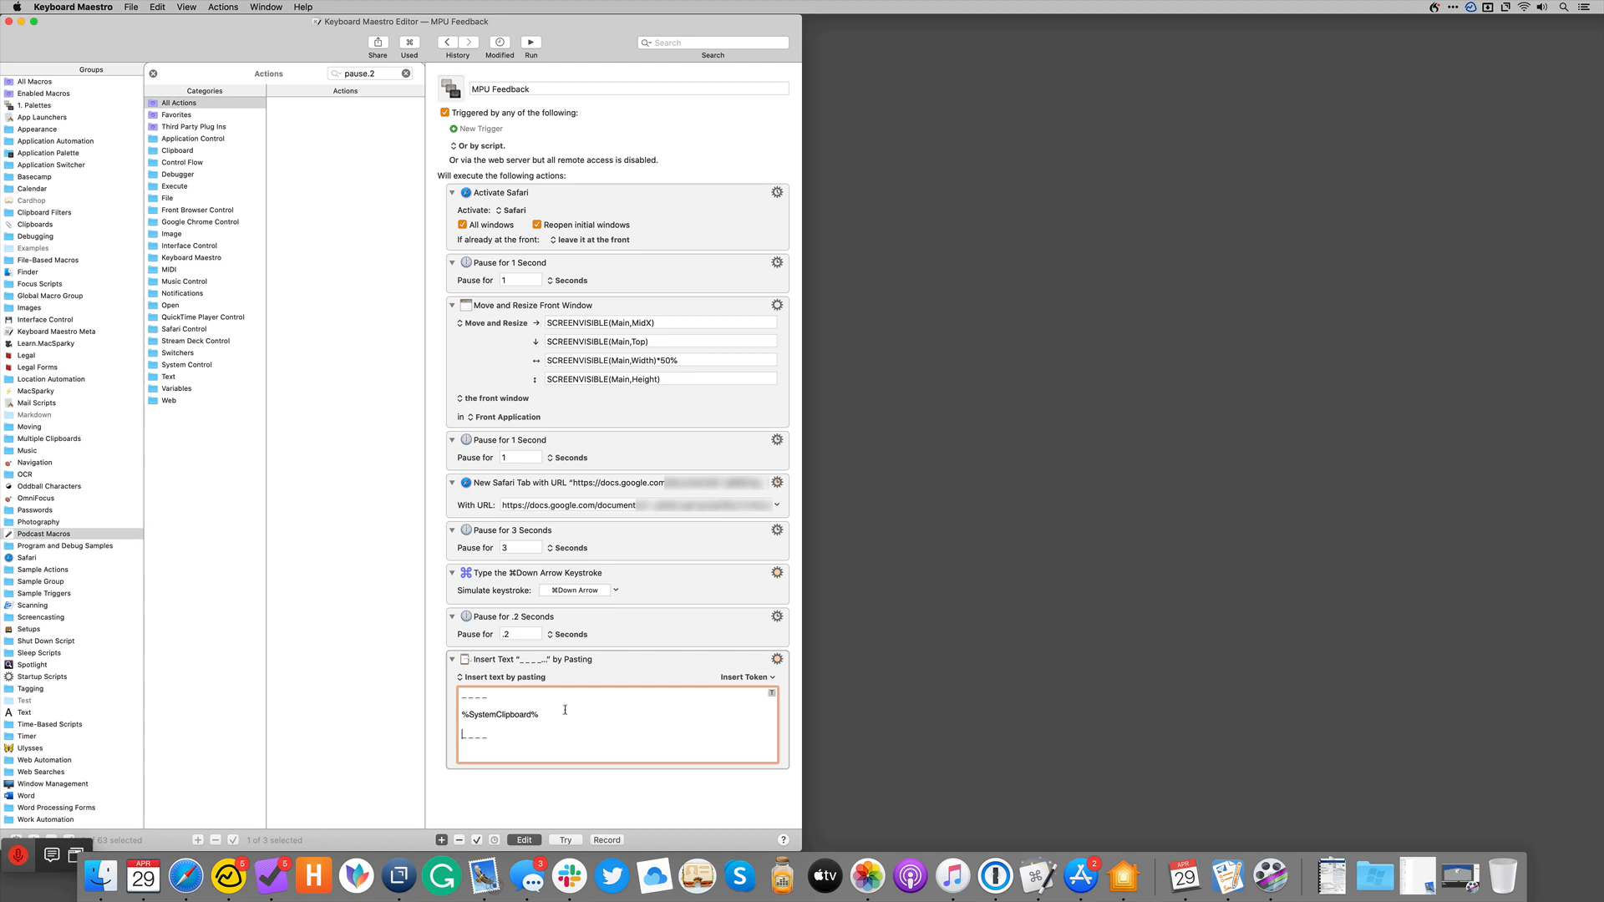
pyautogui.click(746, 676)
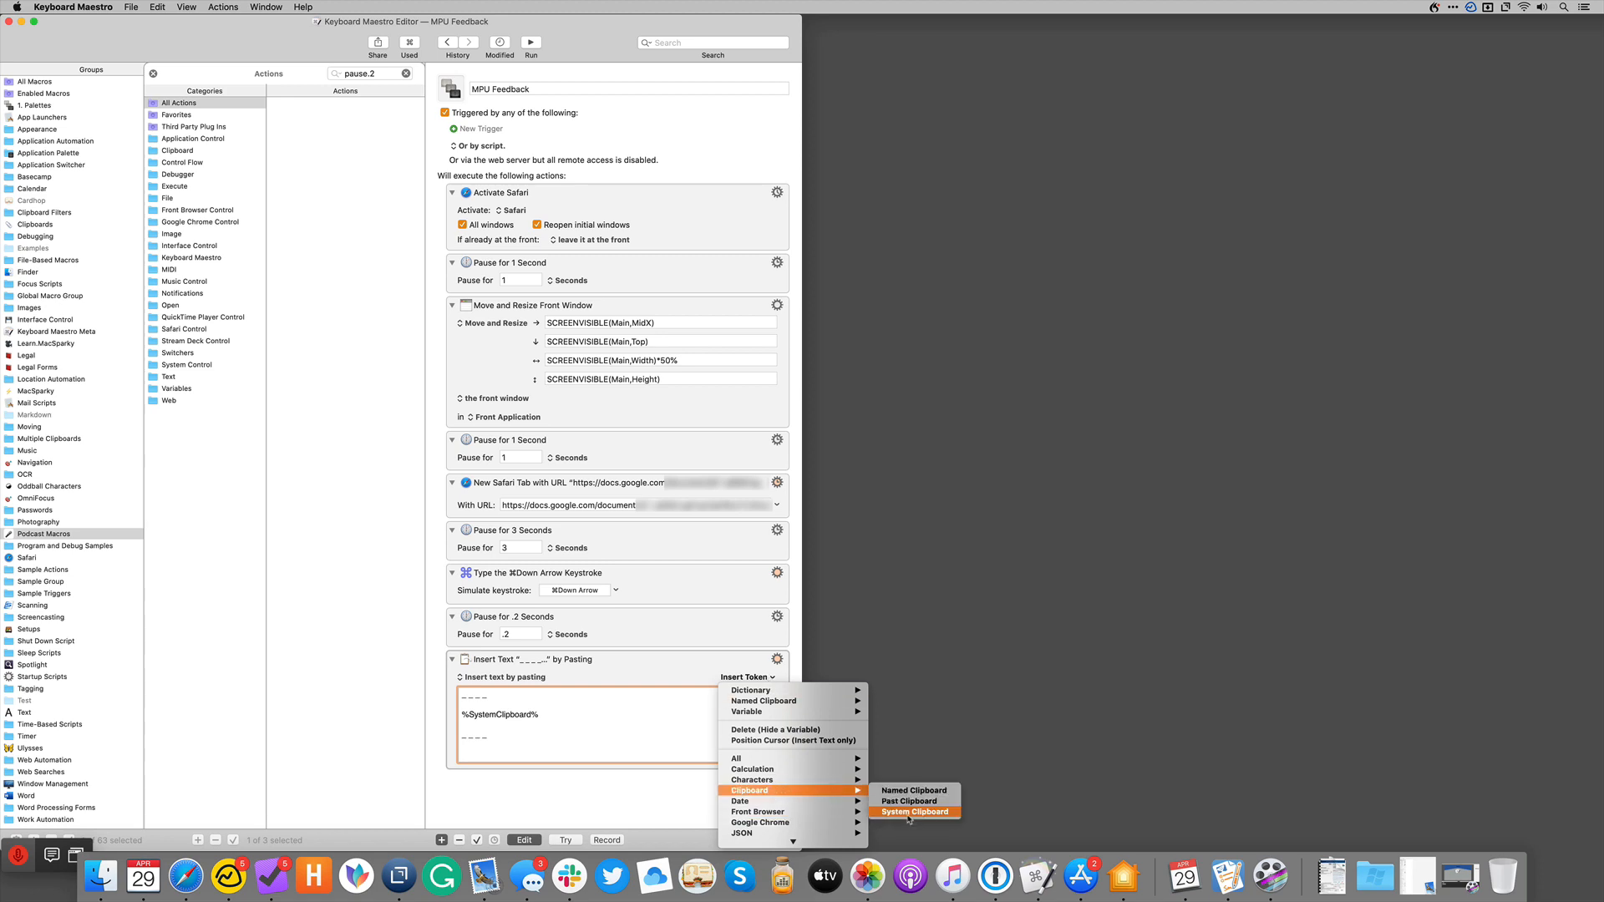
pyautogui.click(911, 812)
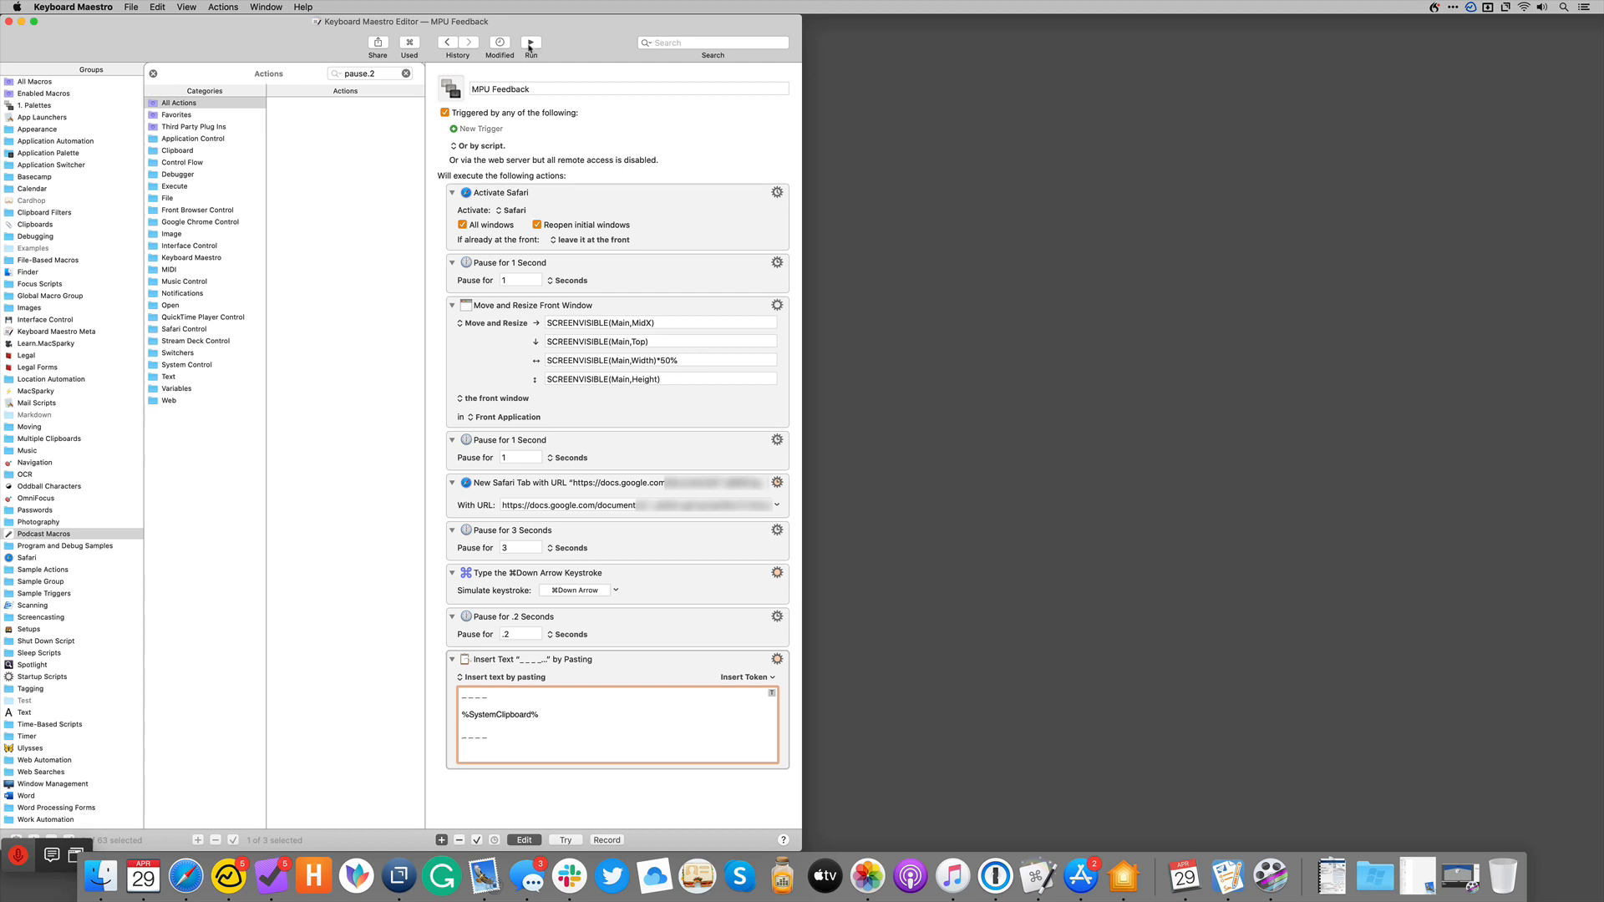
pyautogui.moveTo(532, 42)
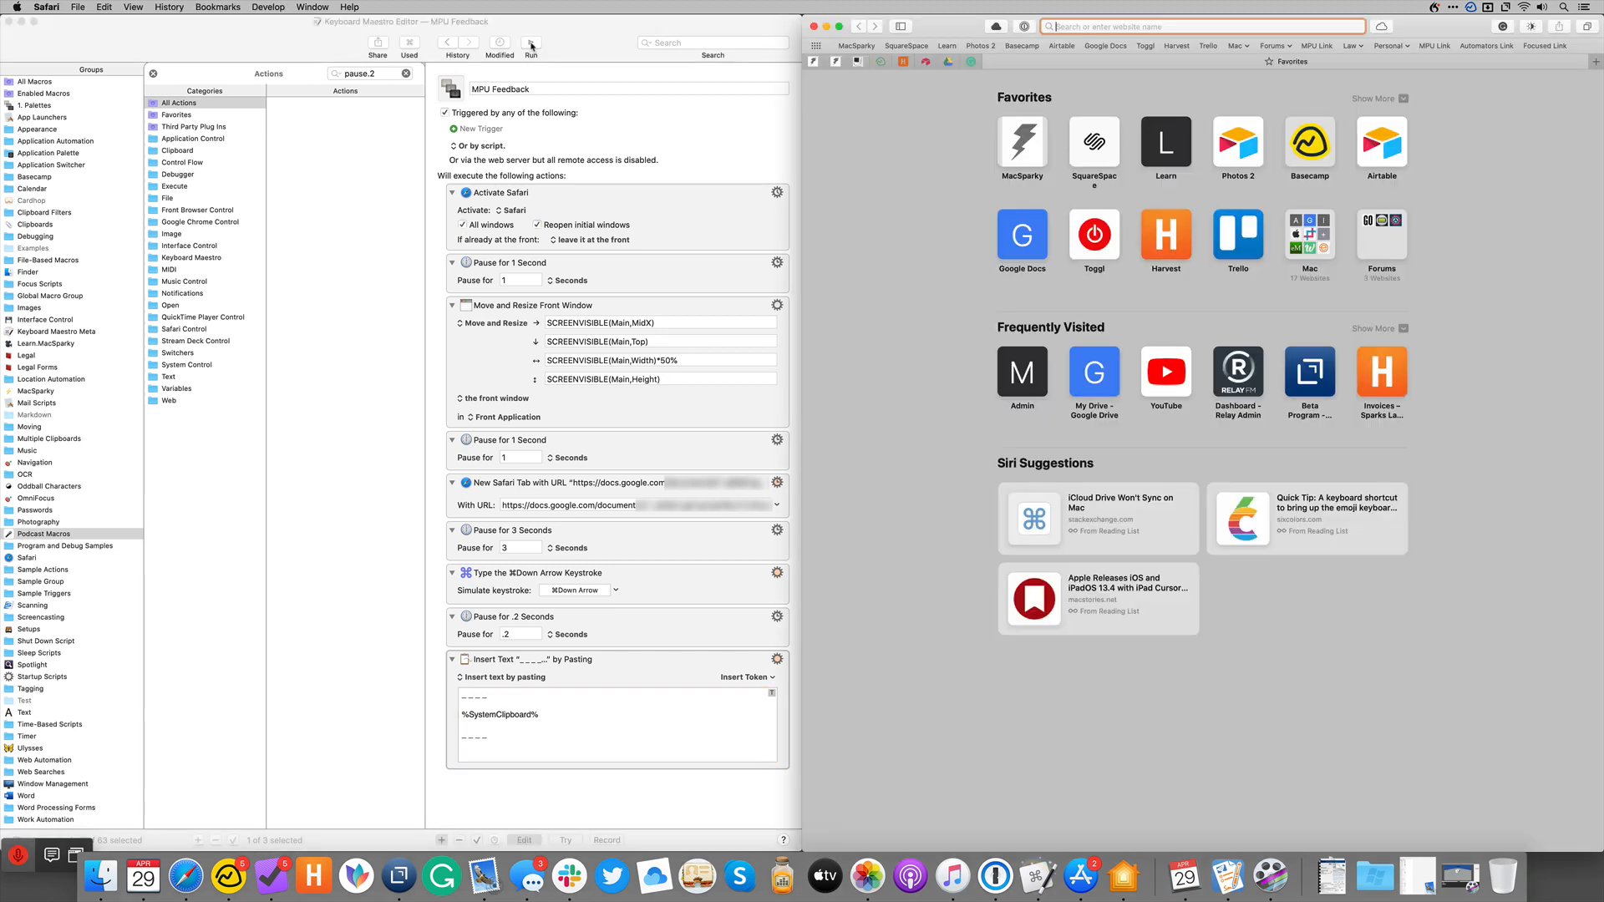
pyautogui.click(531, 42)
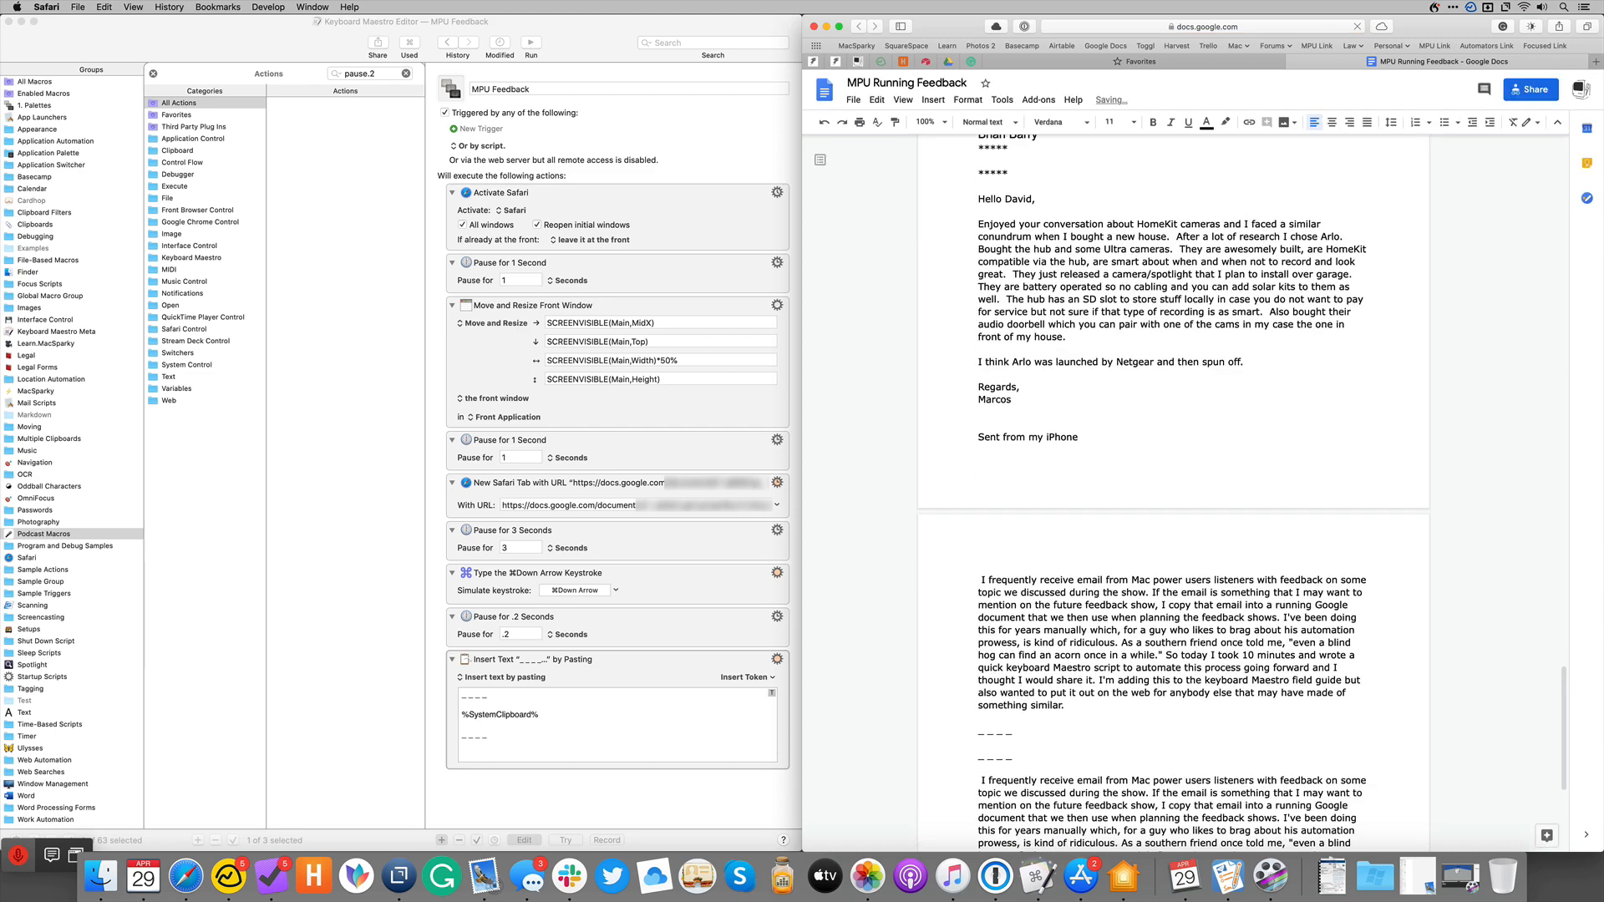
pyautogui.scroll(-3)
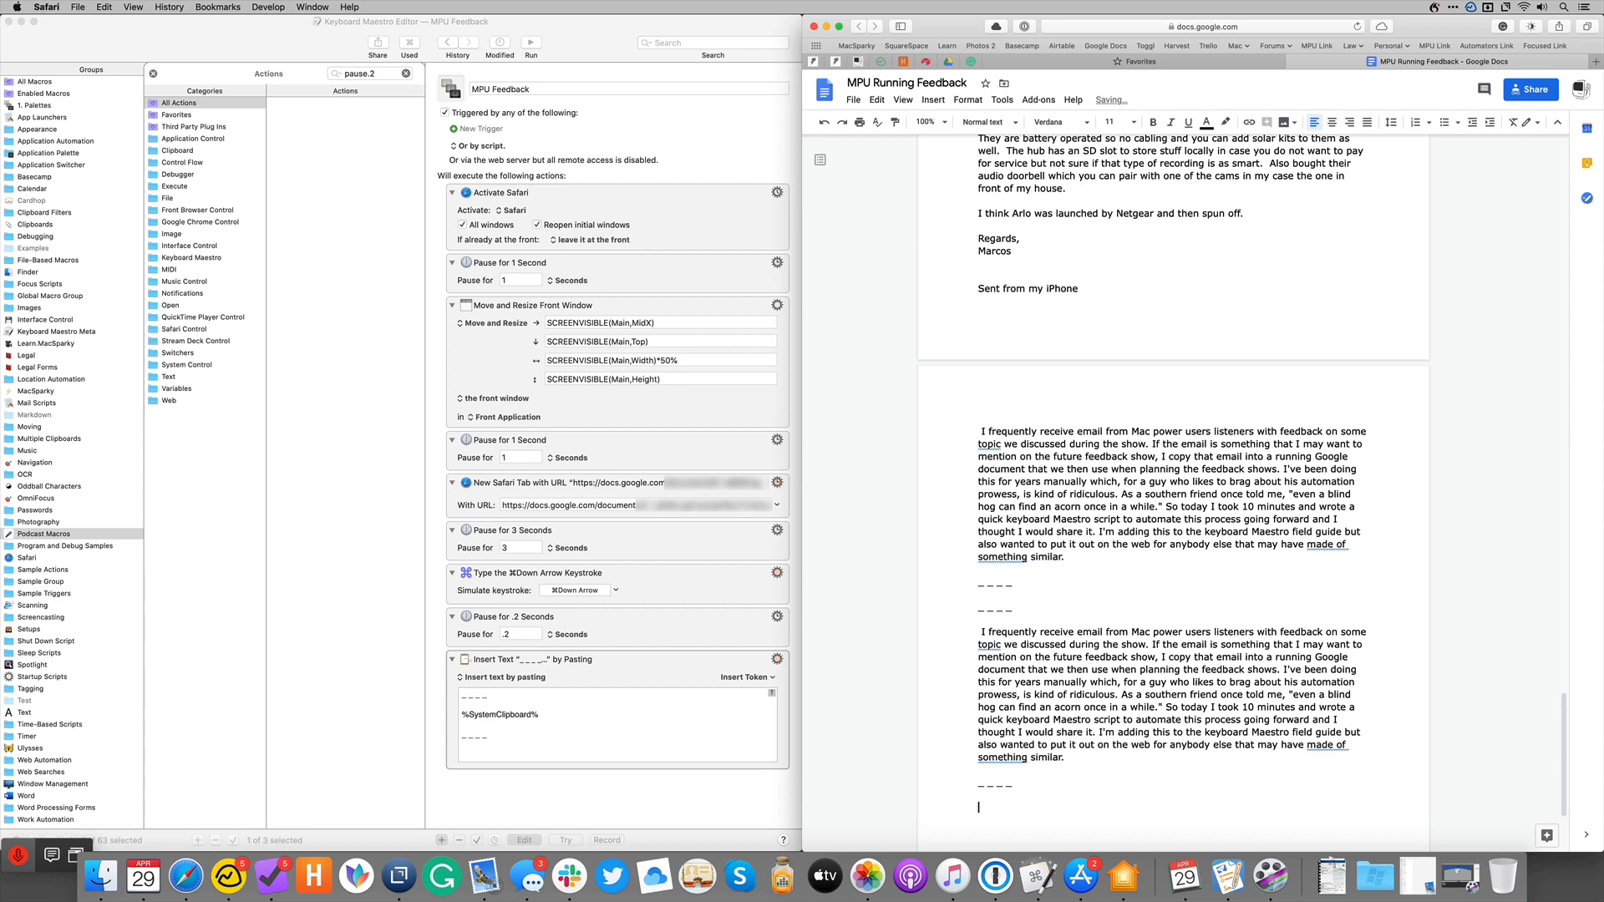